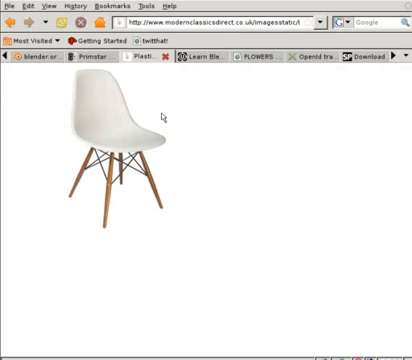
mouse_move(176, 132)
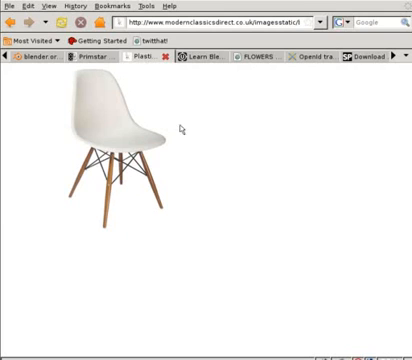
mouse_move(100, 104)
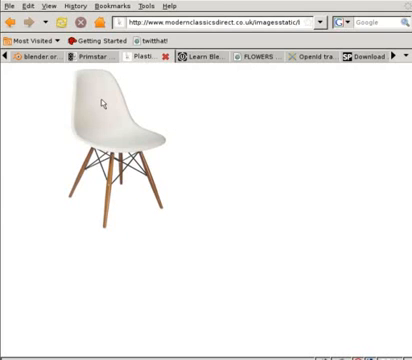
mouse_move(104, 118)
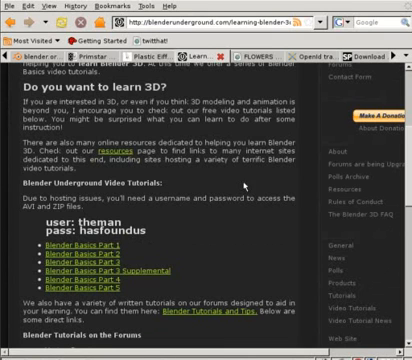
mouse_move(242, 188)
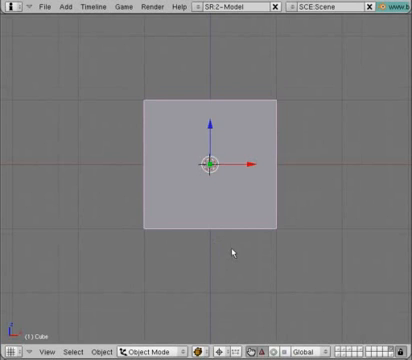
mouse_move(236, 192)
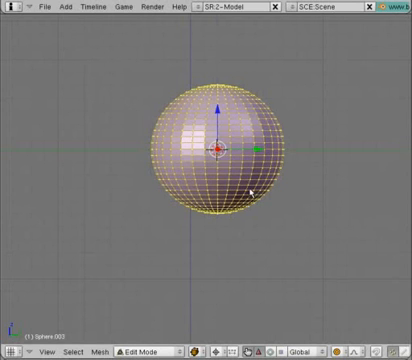
- Scale the selected sphere down along one axis into a thin disc for the shell
key(s)
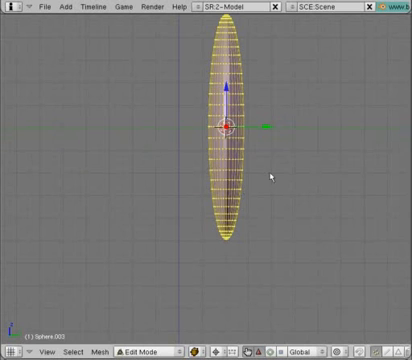
mouse_move(302, 160)
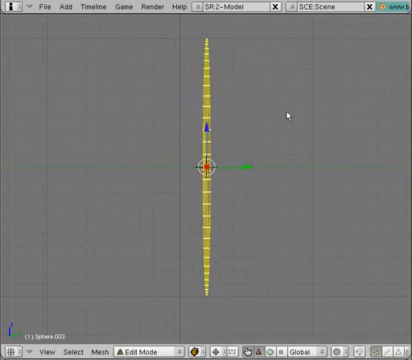
mouse_move(252, 176)
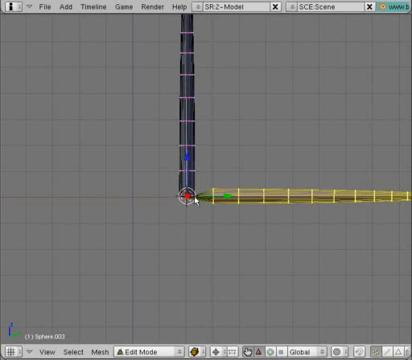
mouse_move(250, 162)
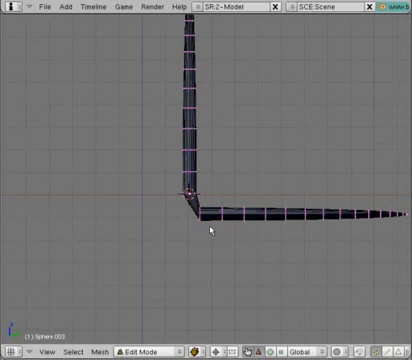
mouse_move(228, 232)
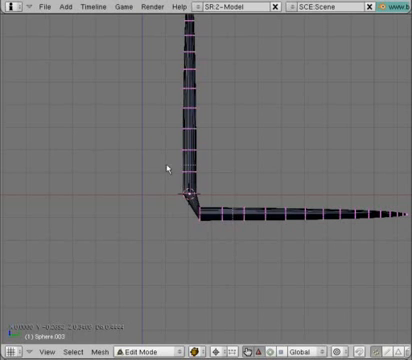
- Select the rear vertex rows in side view to begin bending the shell upward
click(184, 192)
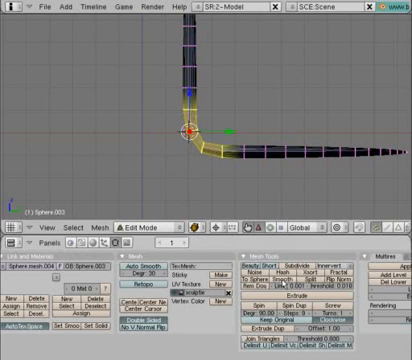
mouse_move(258, 164)
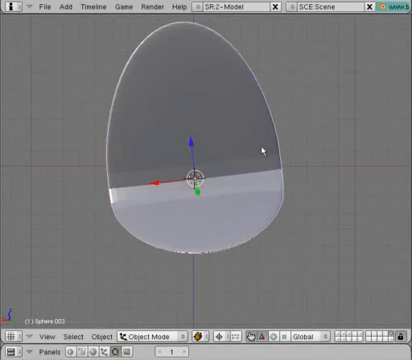
mouse_move(248, 164)
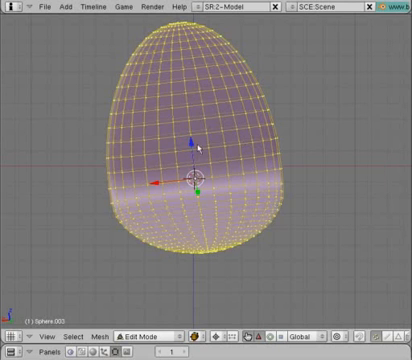
mouse_move(132, 188)
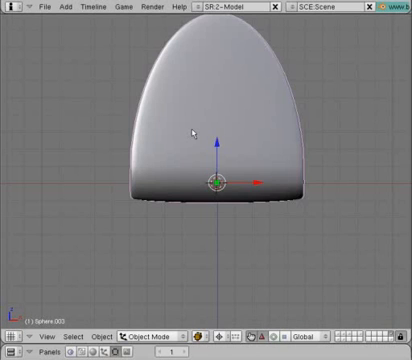
mouse_move(238, 224)
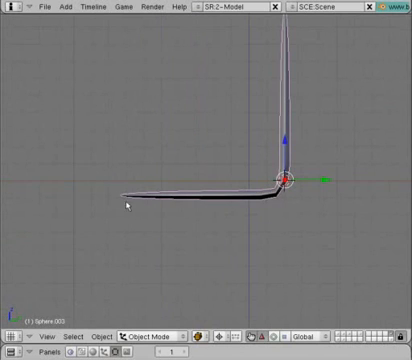
mouse_move(128, 188)
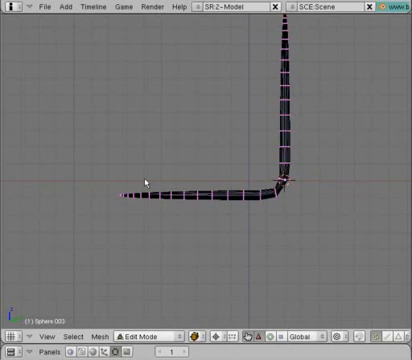
mouse_move(152, 168)
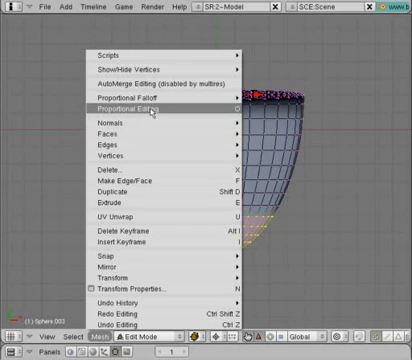
- With Proportional Editing enabled, scale the front edge loop wider along Y with smooth falloff
click(130, 104)
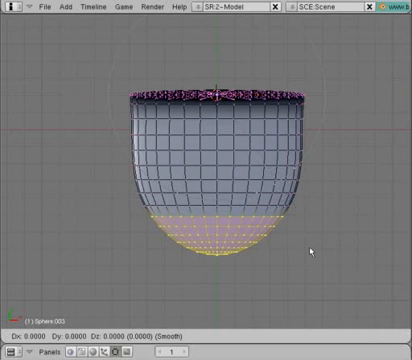
key(y)
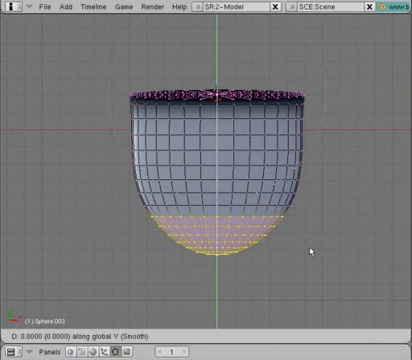